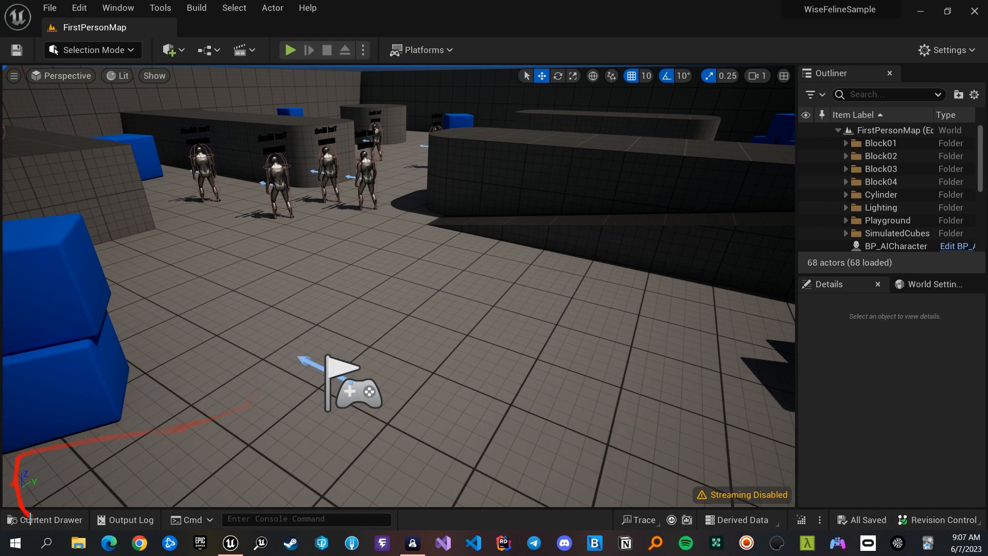
- From the Content Drawer's AI folder, add a new Wise Feline Behavior asset, NewWFBehavior
click(44, 519)
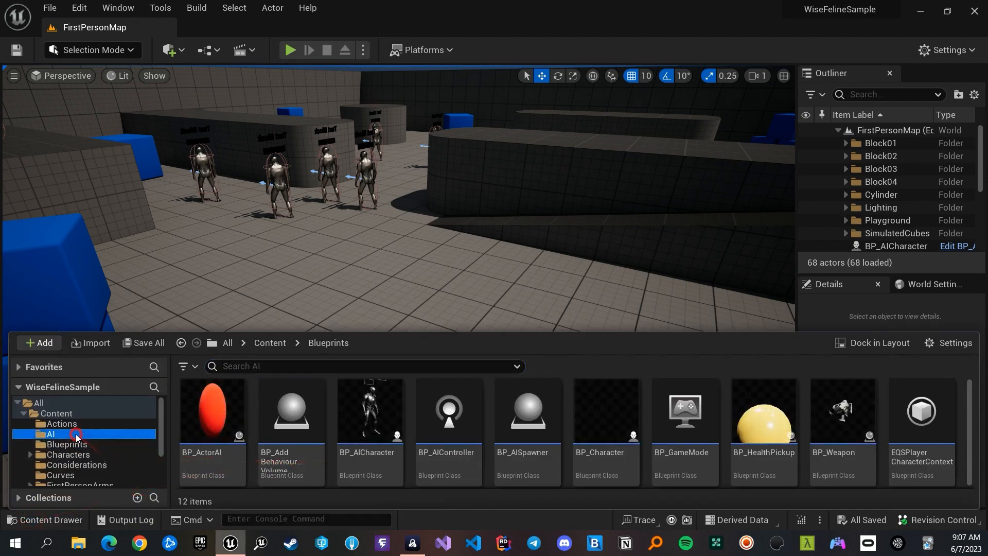
click(50, 435)
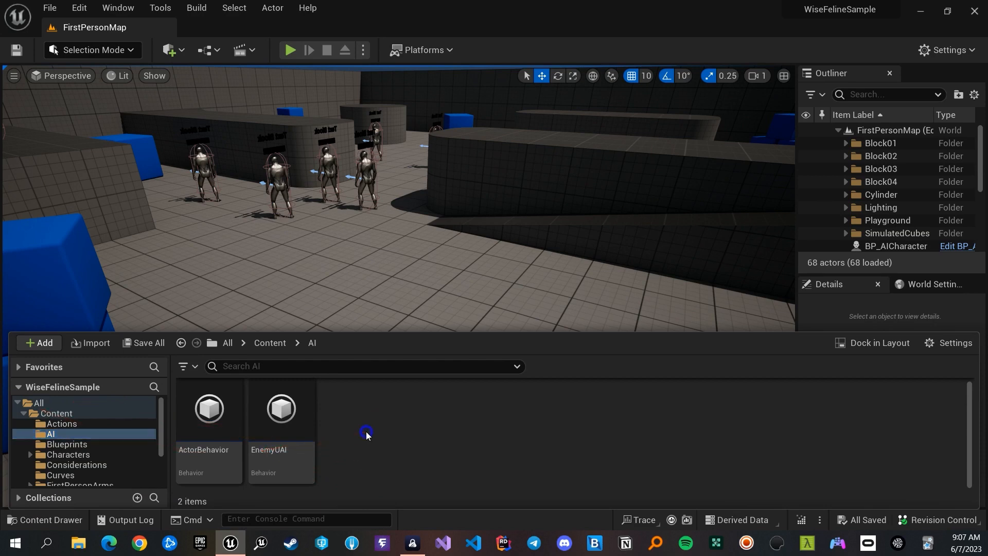
mouse_move(404, 418)
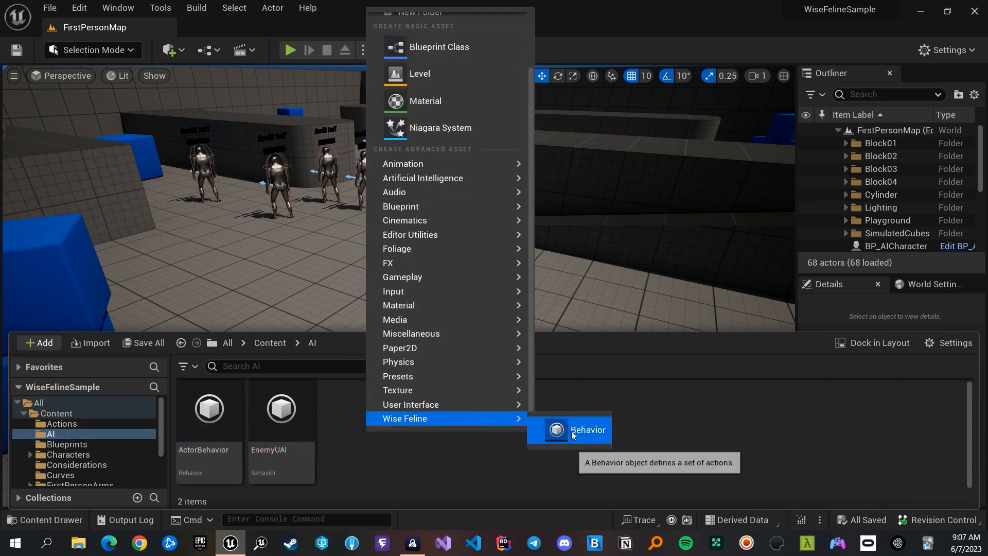
click(587, 430)
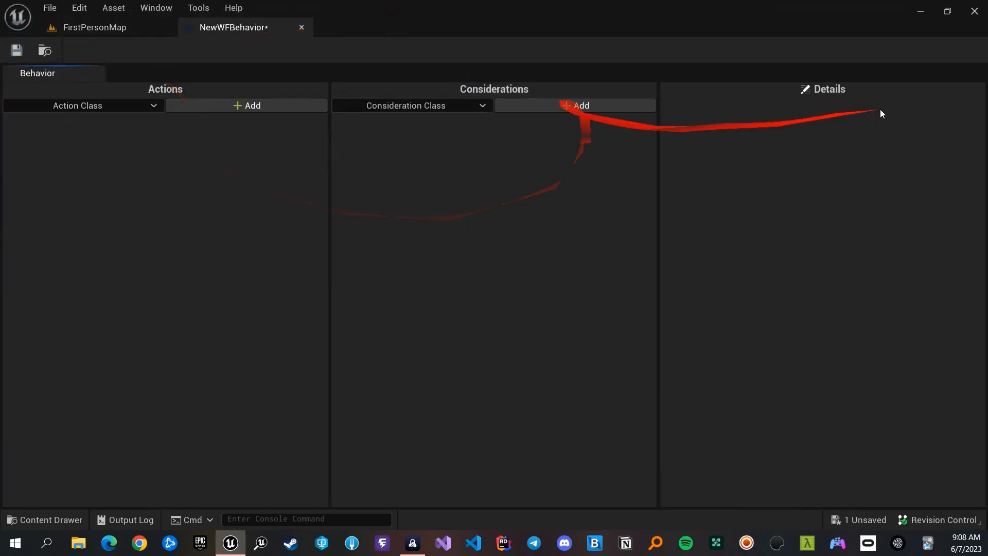
mouse_move(211, 71)
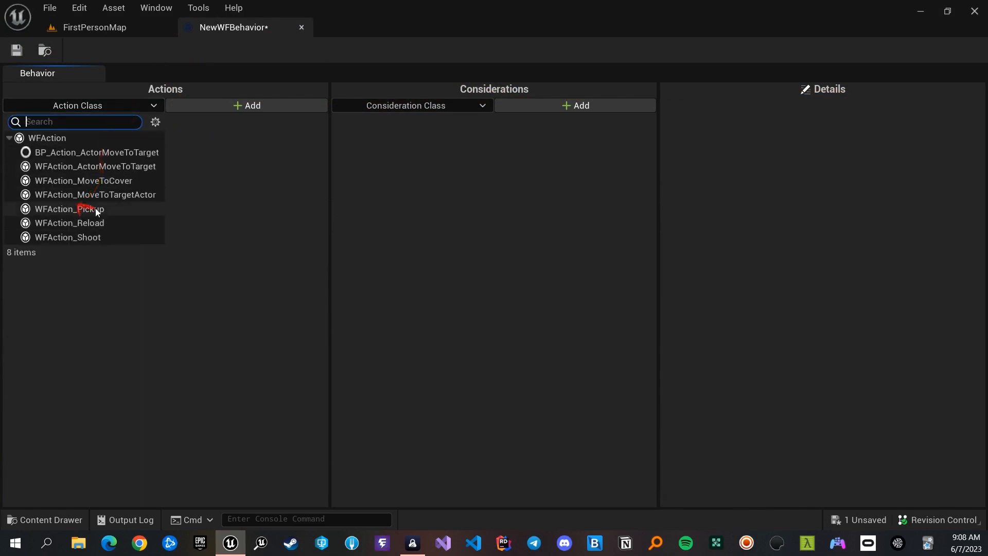
mouse_move(99, 241)
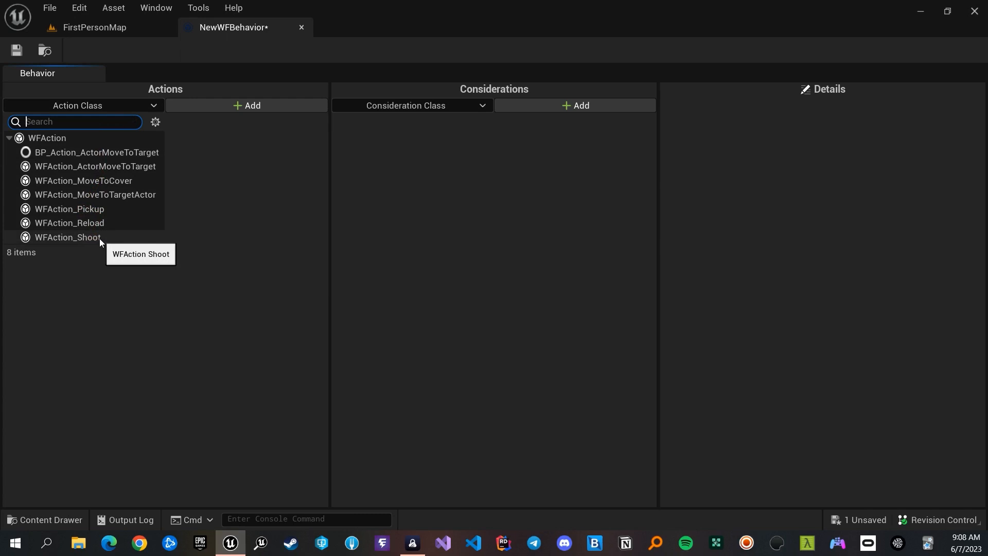
- Add the WFAction_Shoot action to NewWFBehavior
click(65, 240)
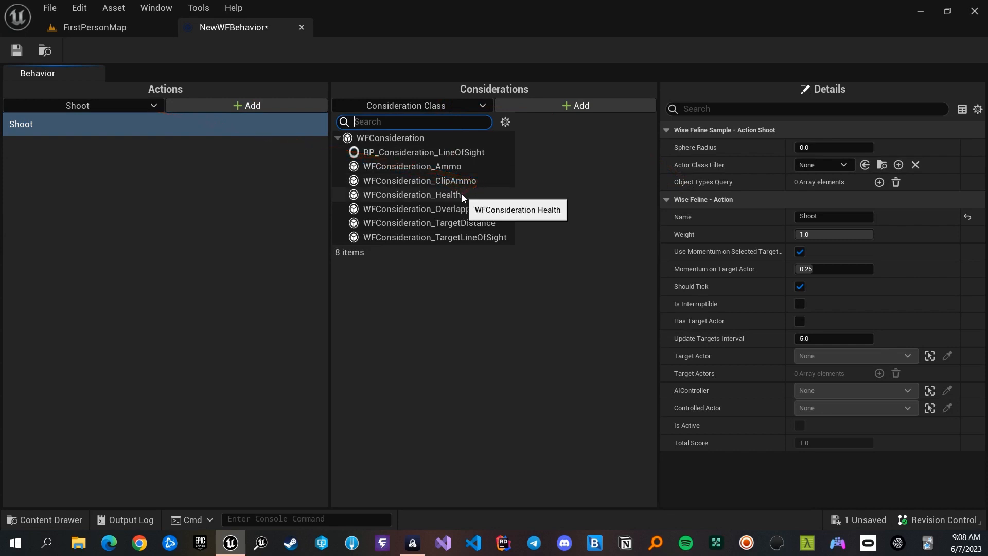
mouse_move(480, 116)
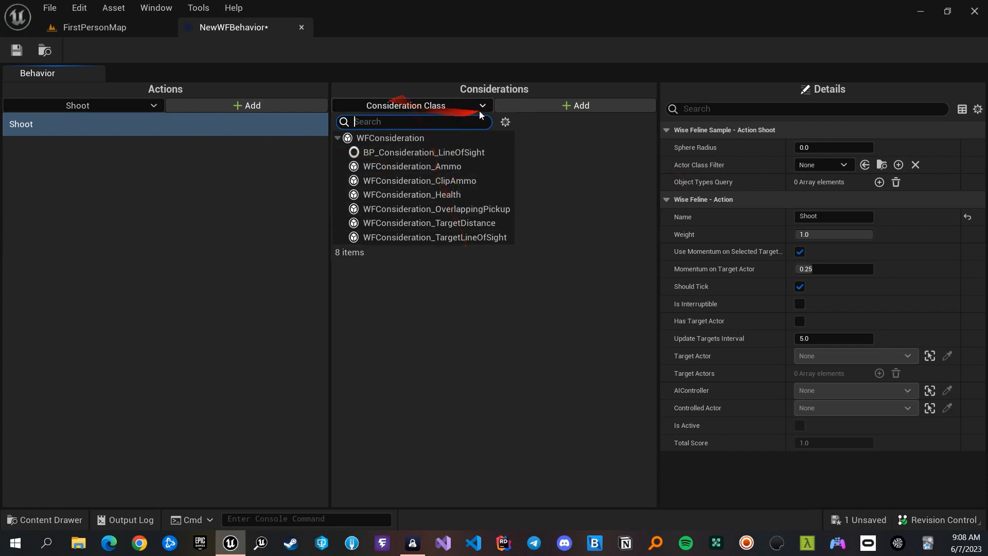
mouse_move(469, 225)
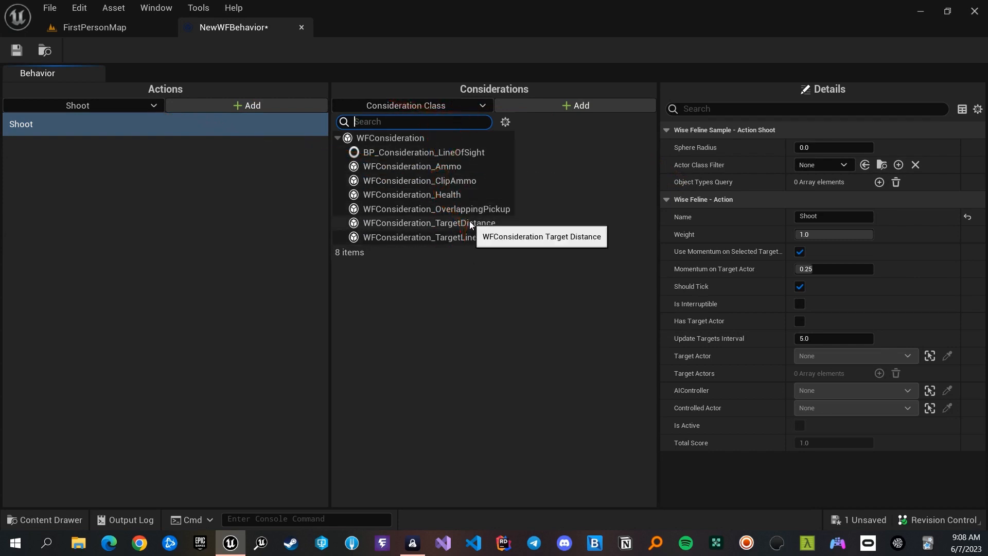
- Add WFConsideration_Ammo and WFConsideration_ClipAmmo, then select Ammo to view its settings
click(412, 166)
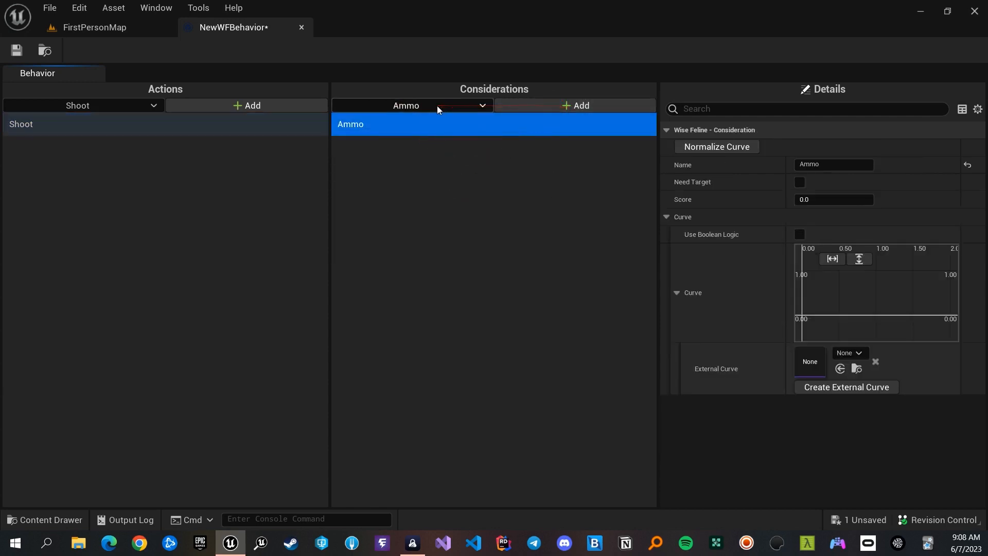
click(411, 105)
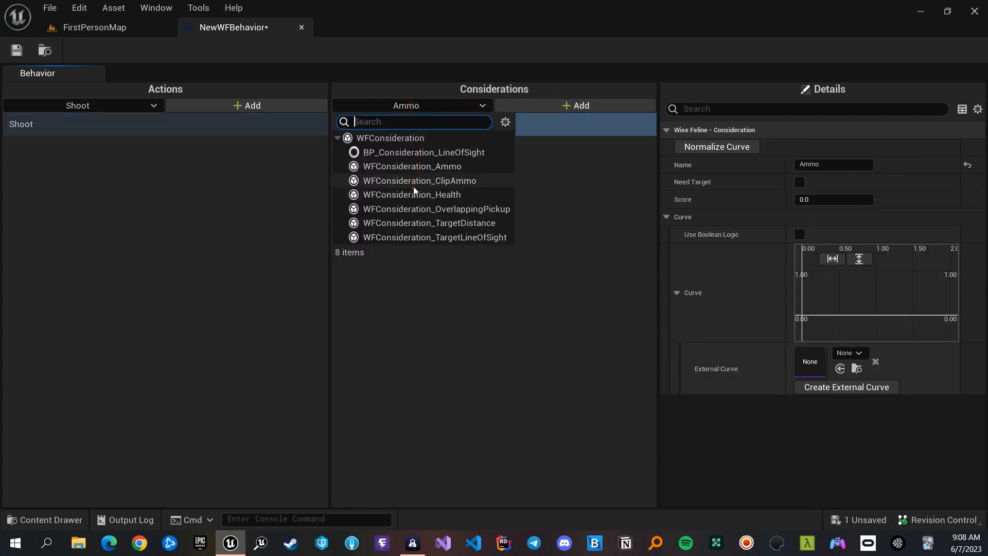
click(418, 181)
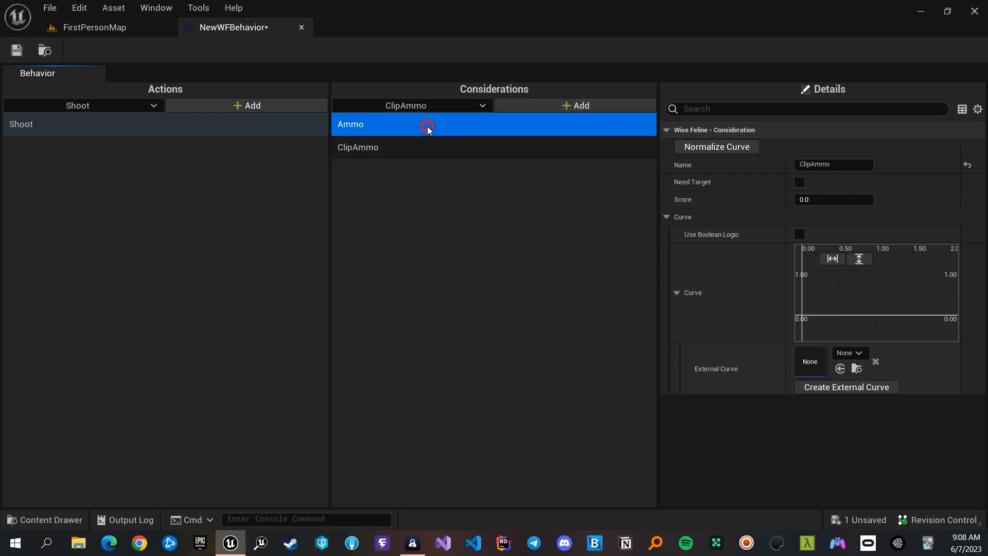
click(427, 124)
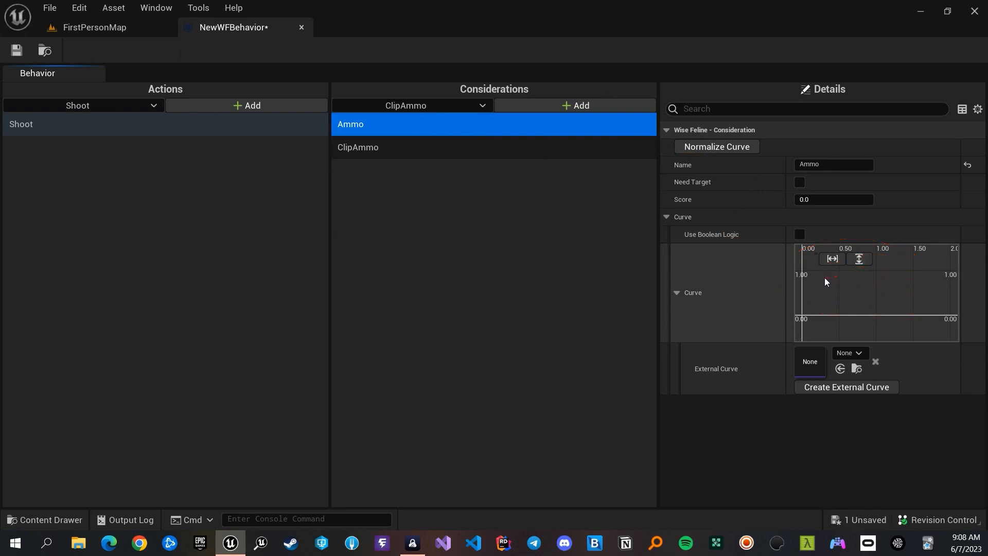
- Add a key to the Ammo curve and assign Linear as its external curve
right_click(835, 281)
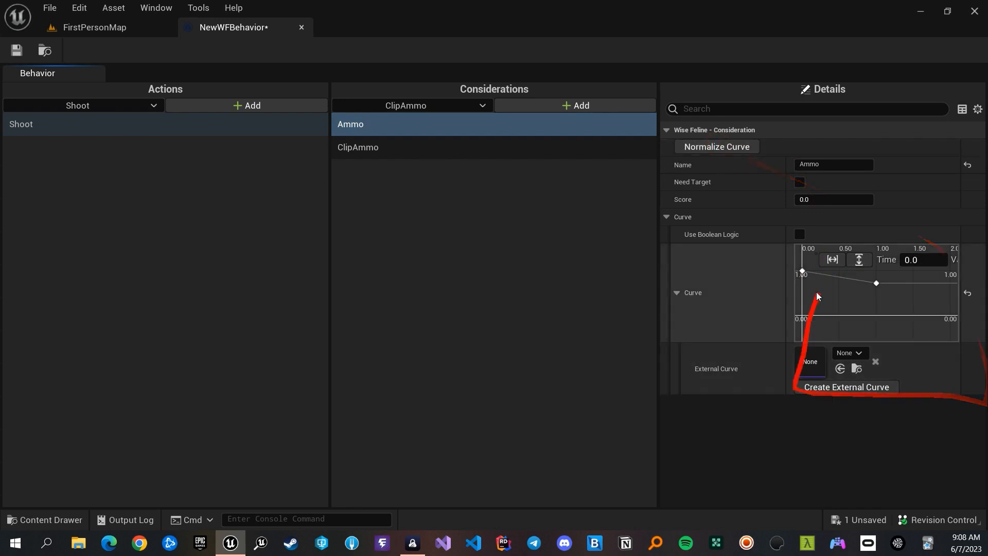
mouse_move(864, 337)
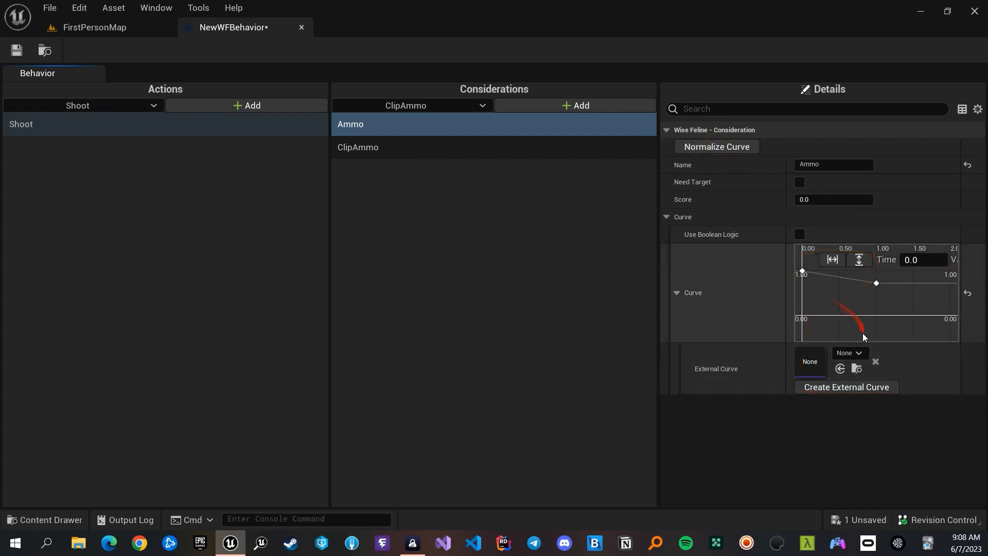
click(849, 352)
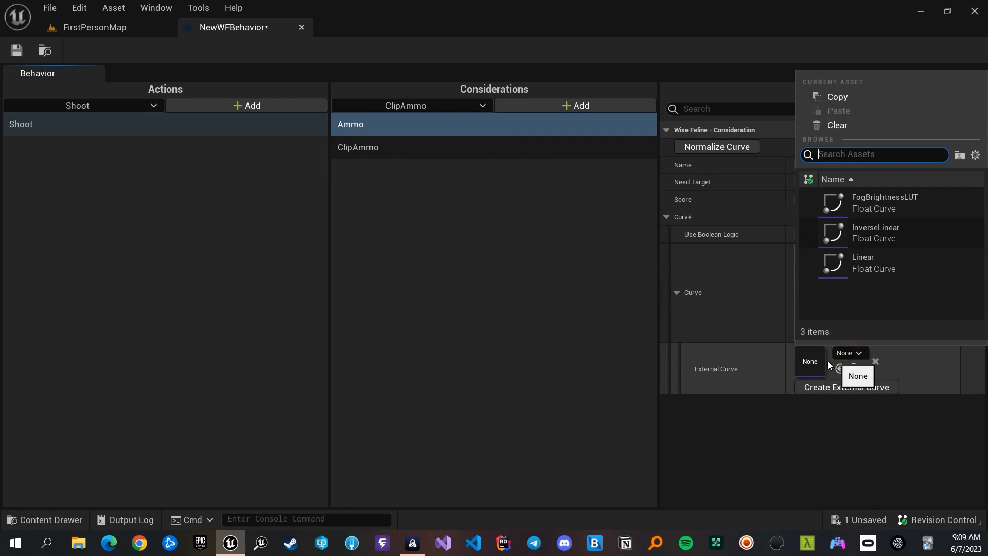
mouse_move(872, 263)
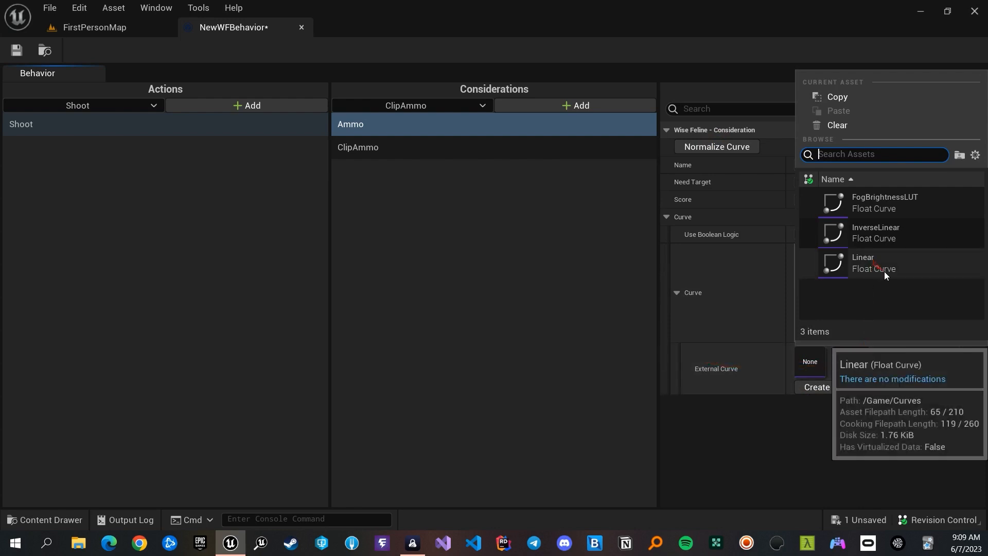
click(869, 263)
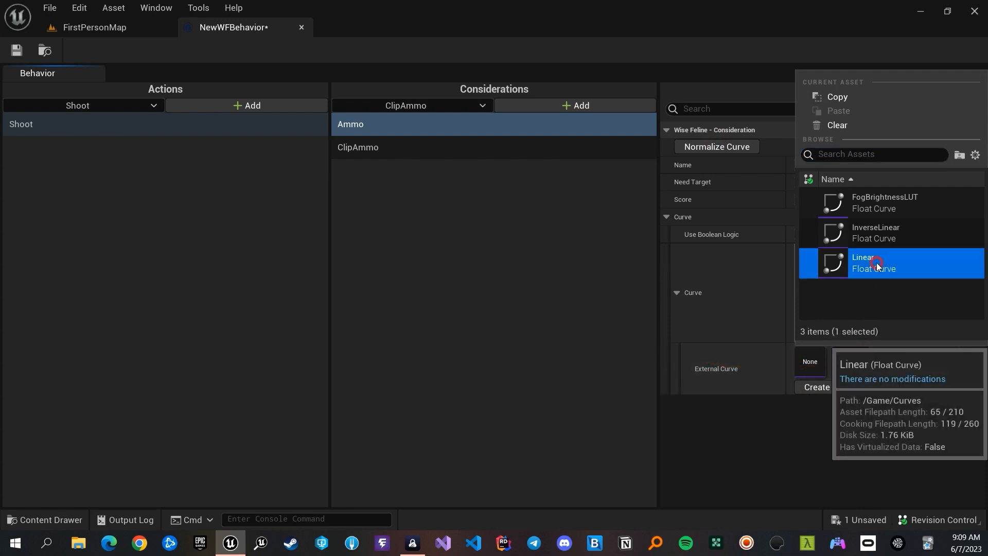
double_click(875, 264)
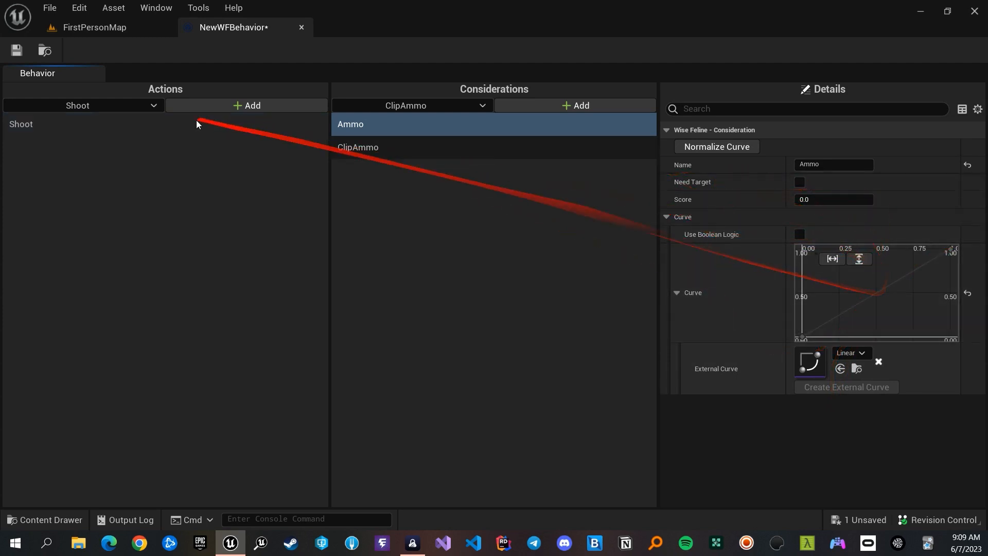
- Select Shoot in the Actions list to show its properties in Details
click(20, 124)
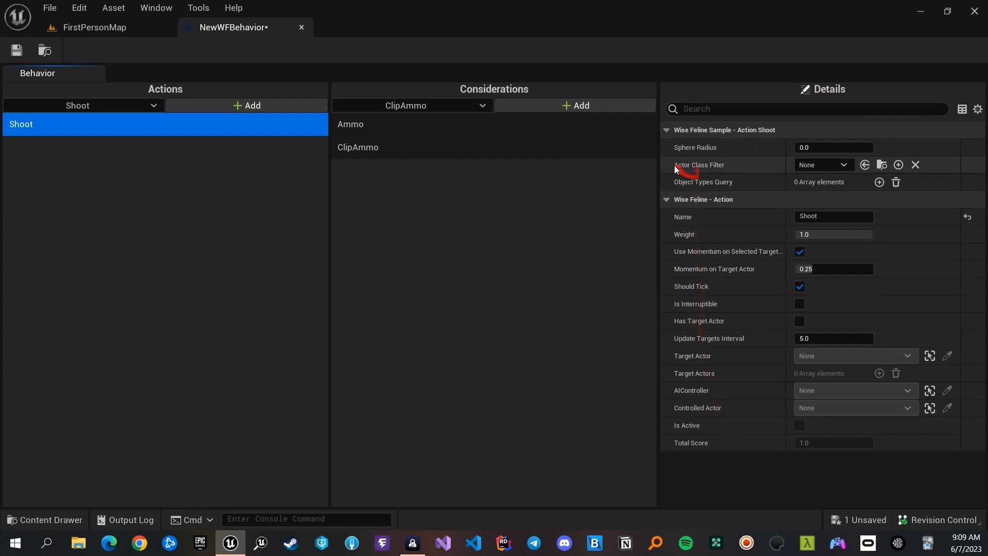
mouse_move(894, 140)
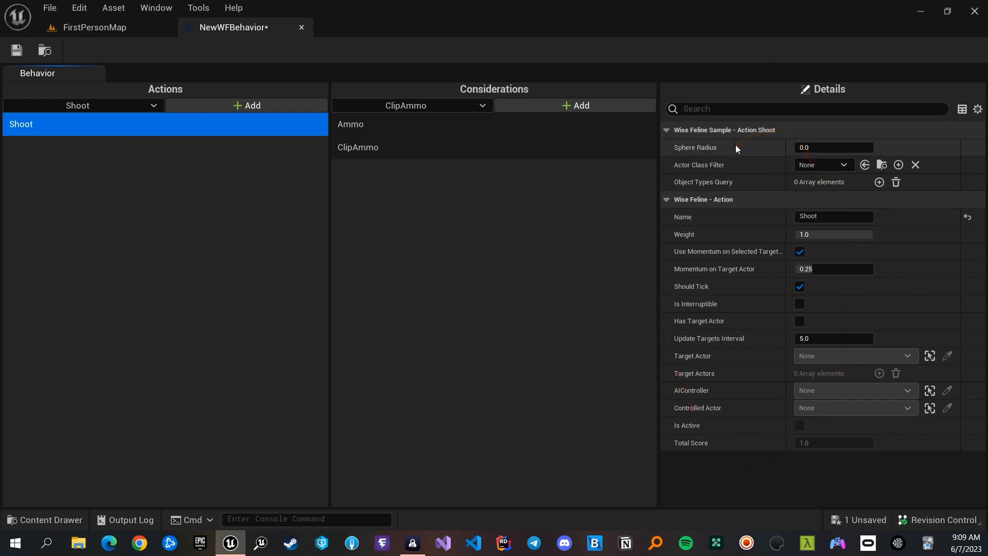
mouse_move(301, 27)
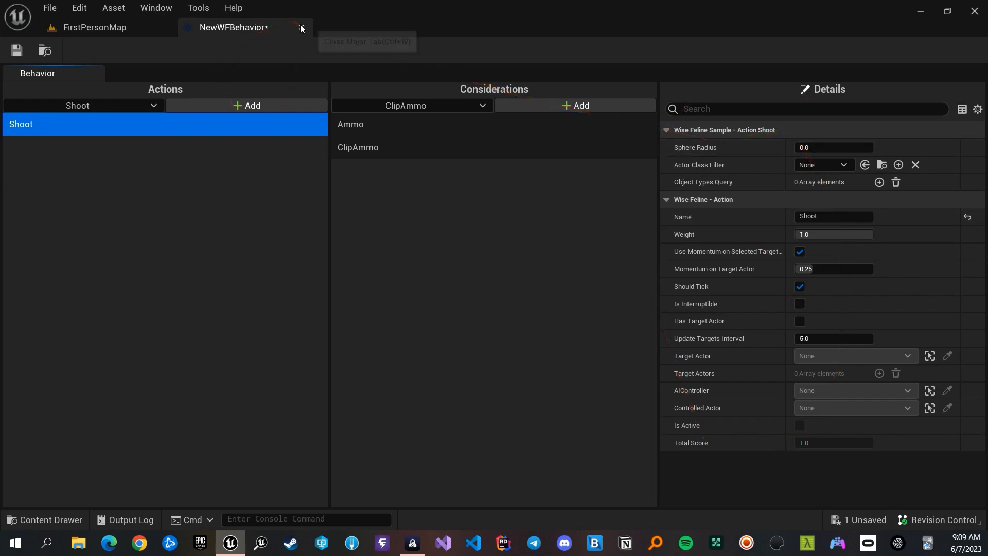
- Close the NewWFBehavior tab, clear the asset selection, and list the Blueprints folder
click(300, 27)
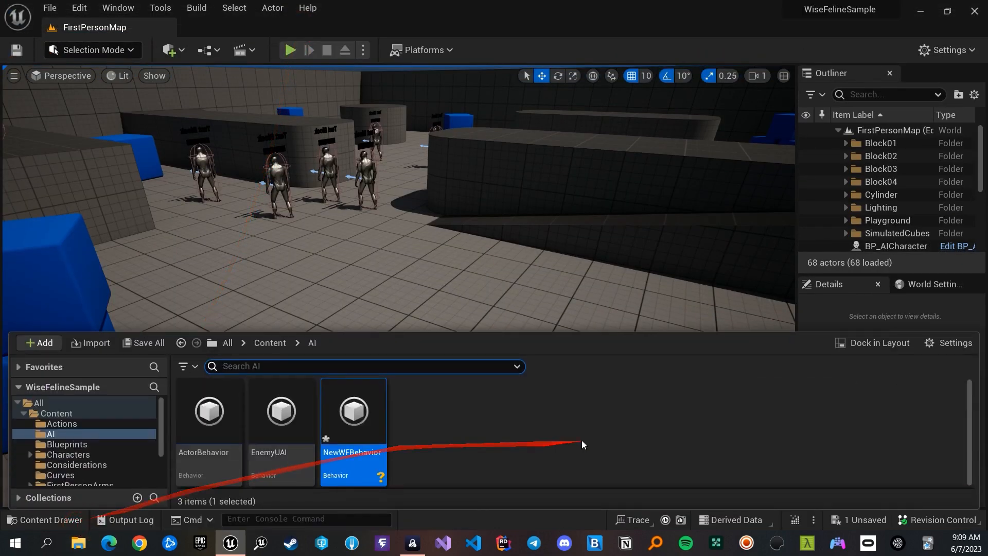
click(455, 450)
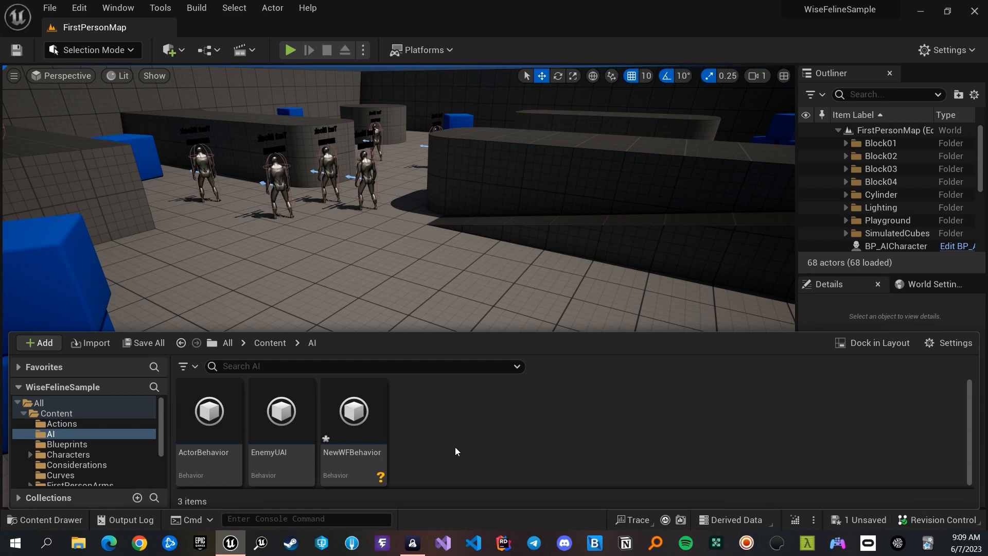
click(67, 447)
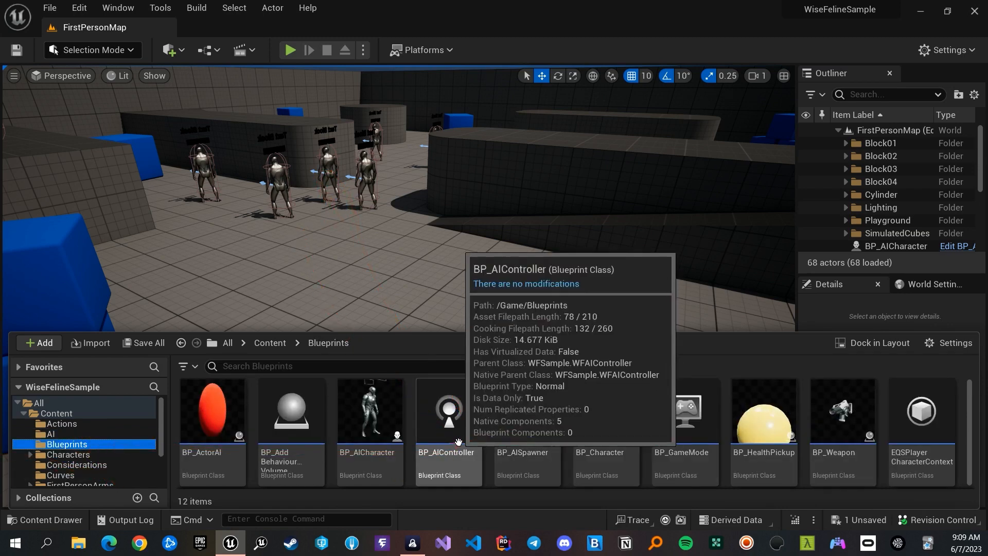
- Open BP_AIController in the full Blueprint editor and select its WFBrain Component
double_click(447, 412)
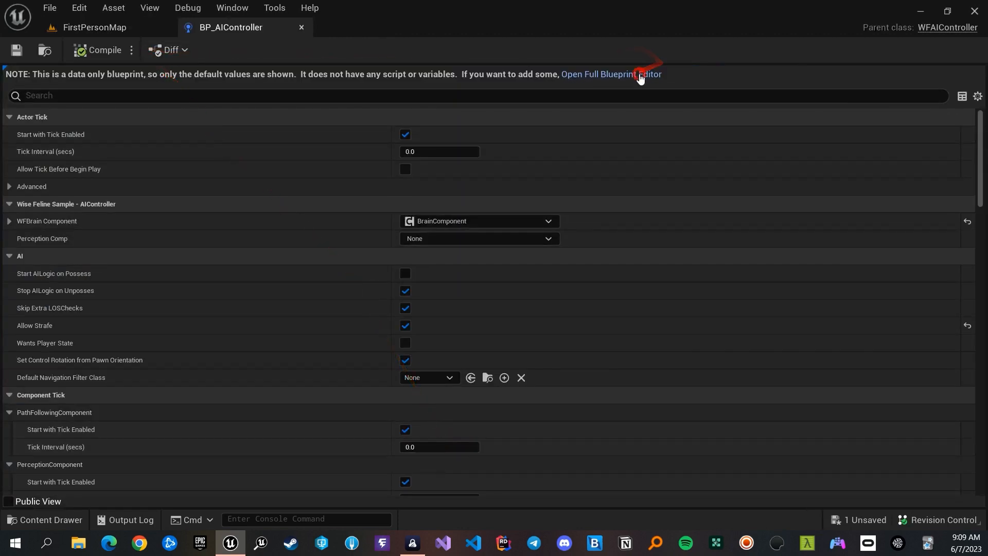
click(616, 74)
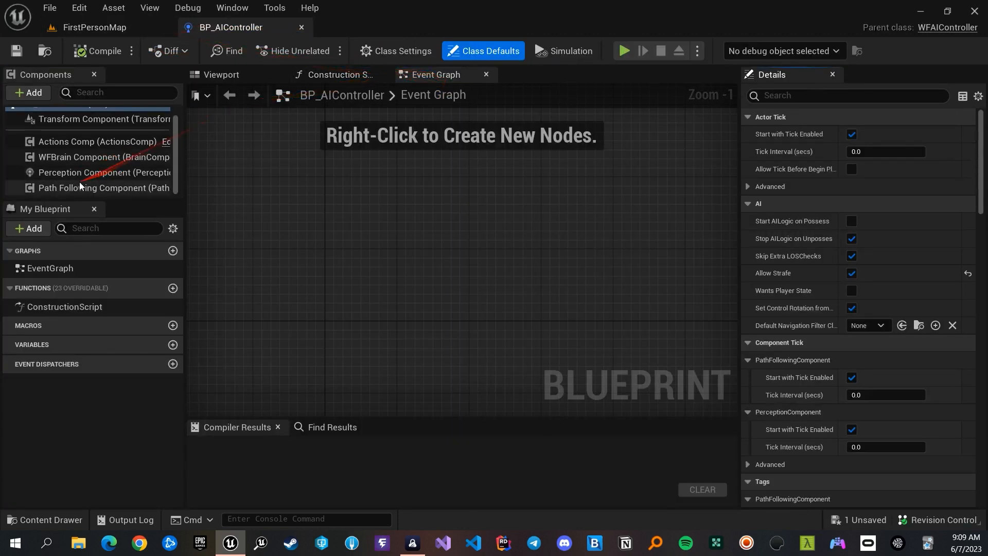
click(101, 157)
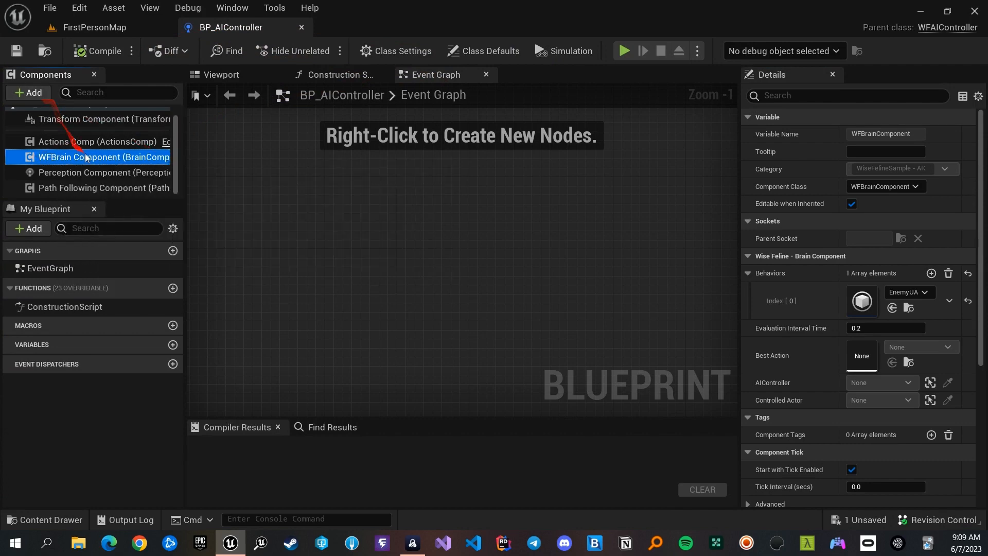
- Search components for 'wf', set Behaviors Index 0 to EnemyUA, and return to FirstPersonMap
click(26, 93)
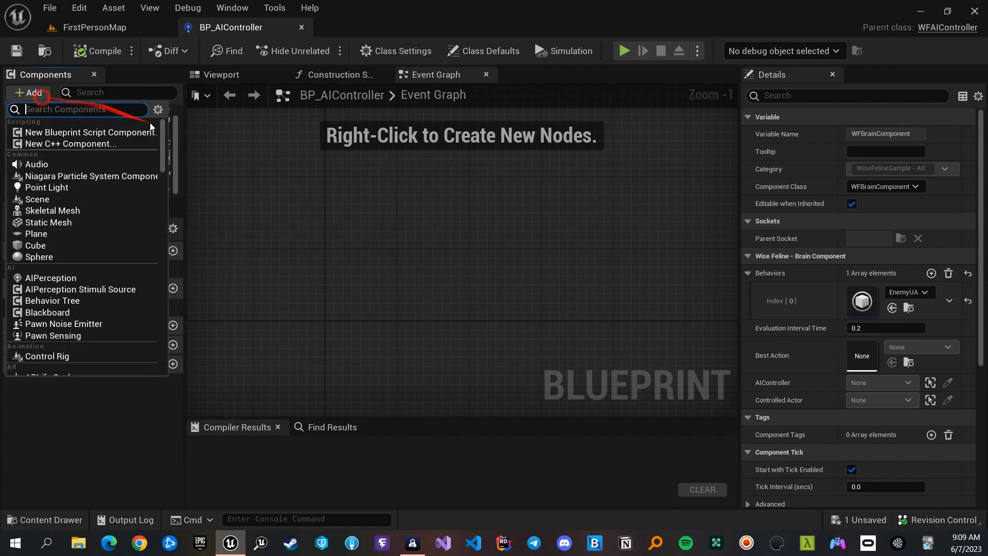
text(wf)
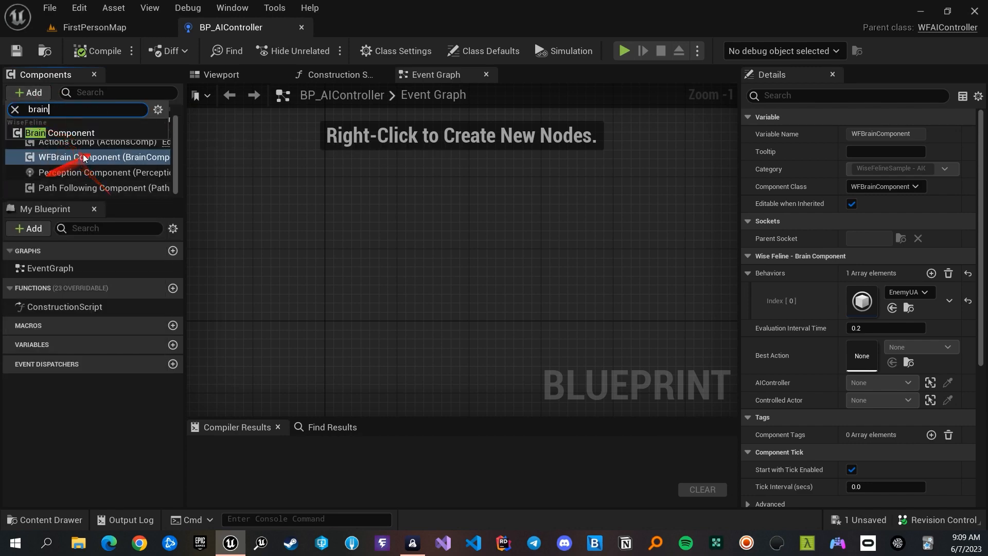
click(103, 157)
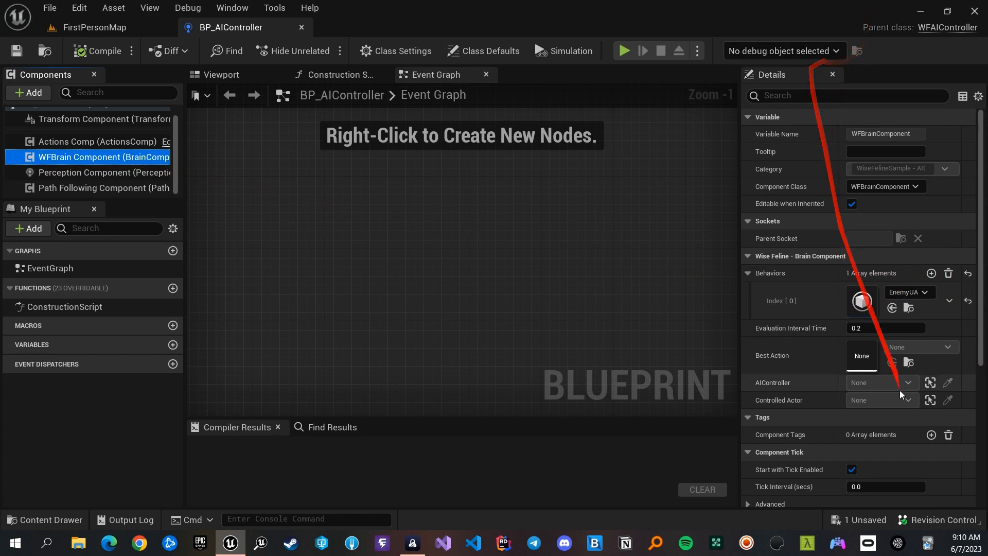
click(947, 300)
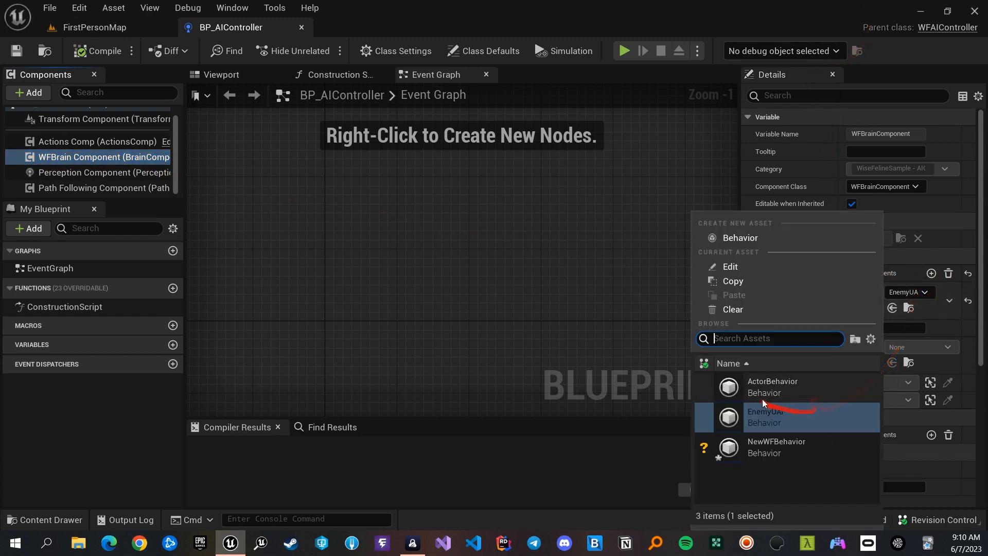
mouse_move(790, 429)
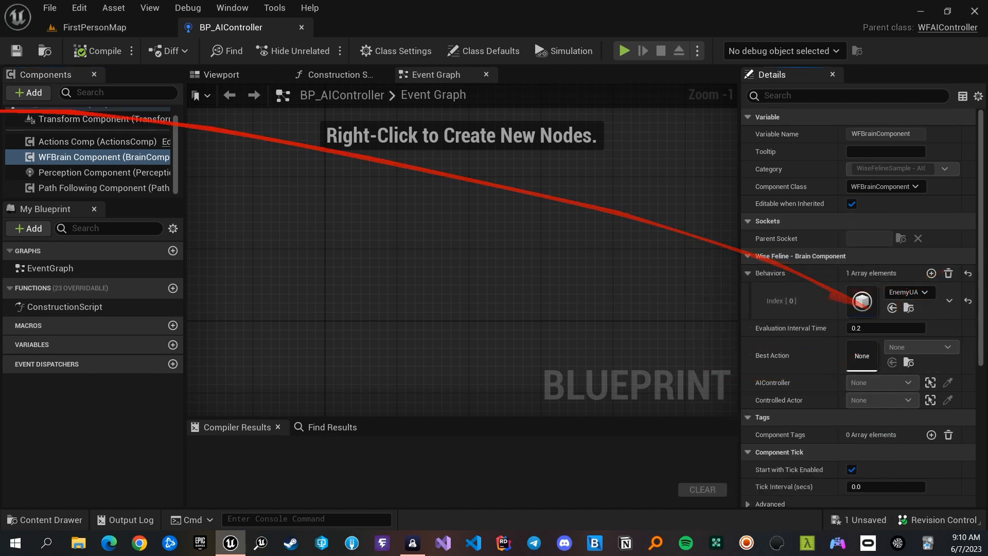
click(95, 27)
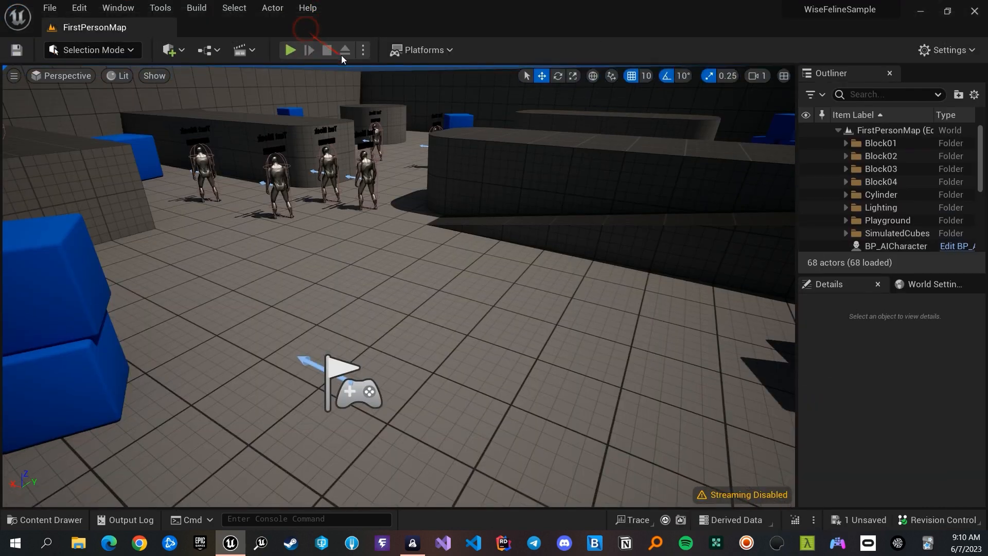
- Play-test FirstPersonMap twice, viewing WiseFeline action scores in the gameplay debugger, then stop
click(289, 50)
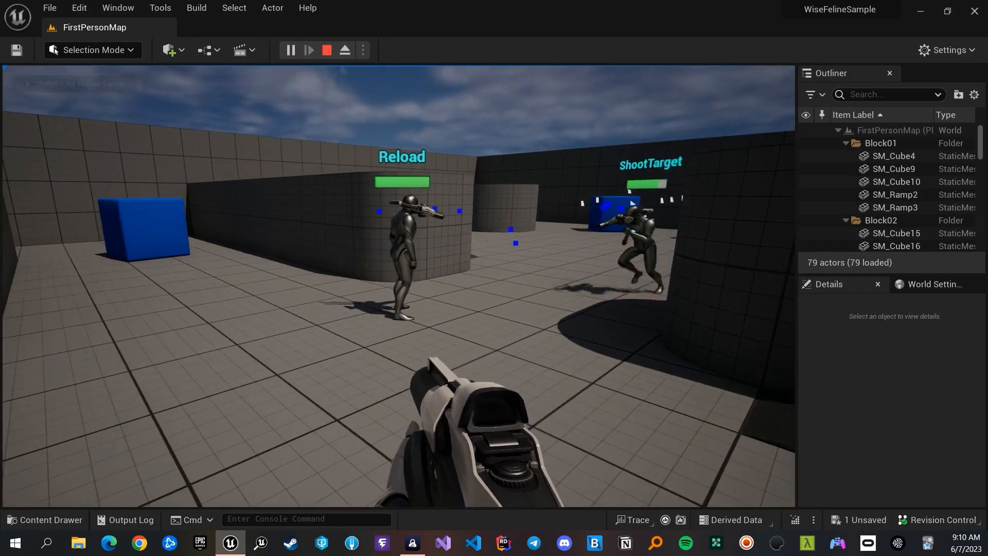
click(326, 50)
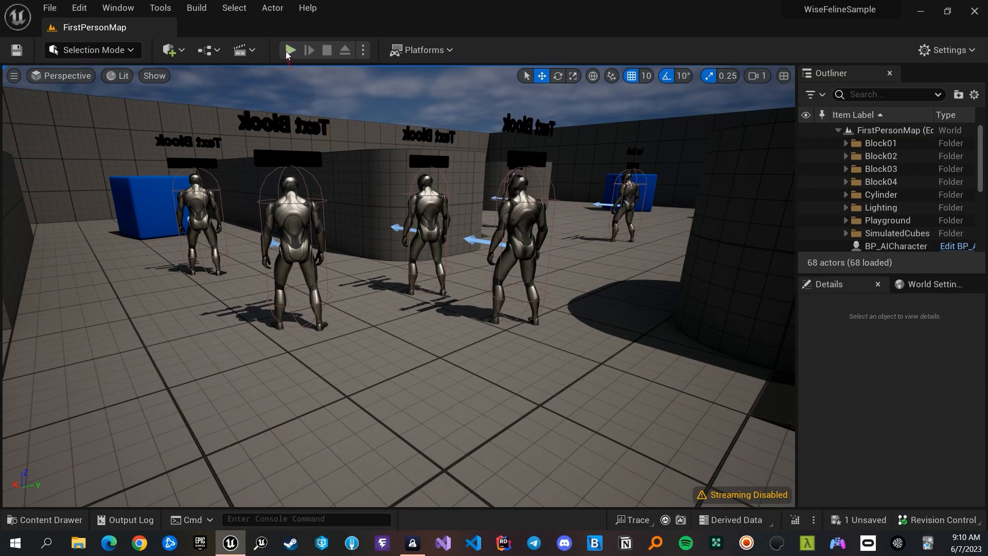
click(289, 50)
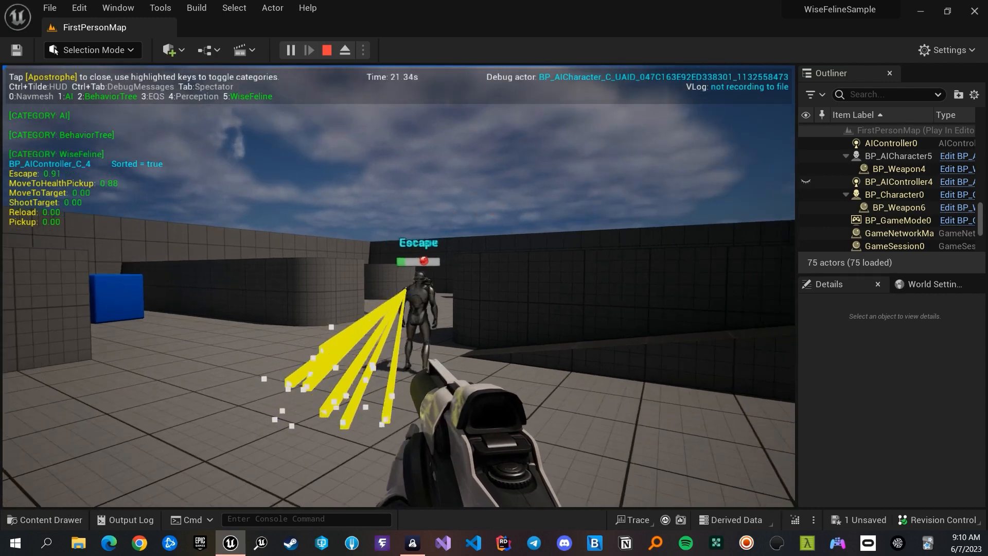
click(159, 8)
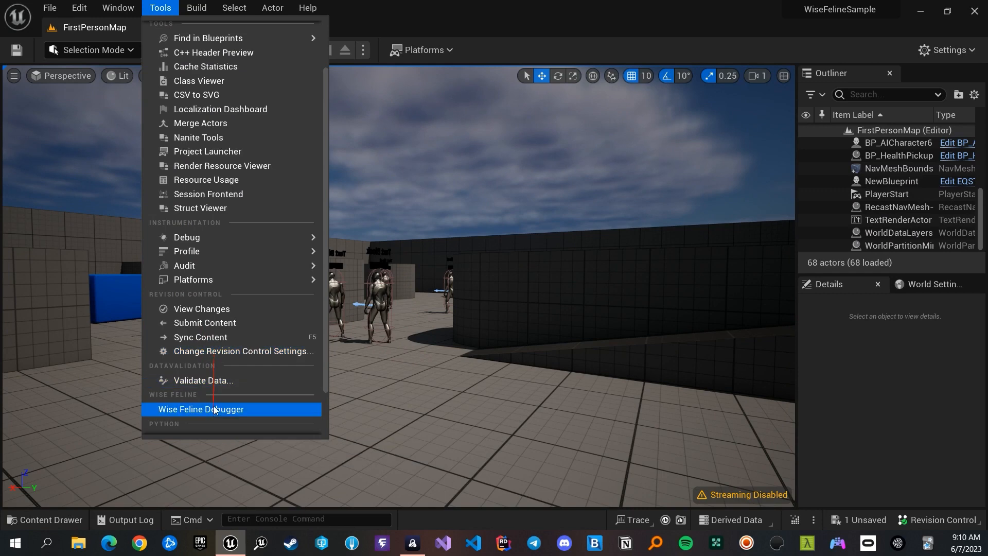
mouse_move(201, 409)
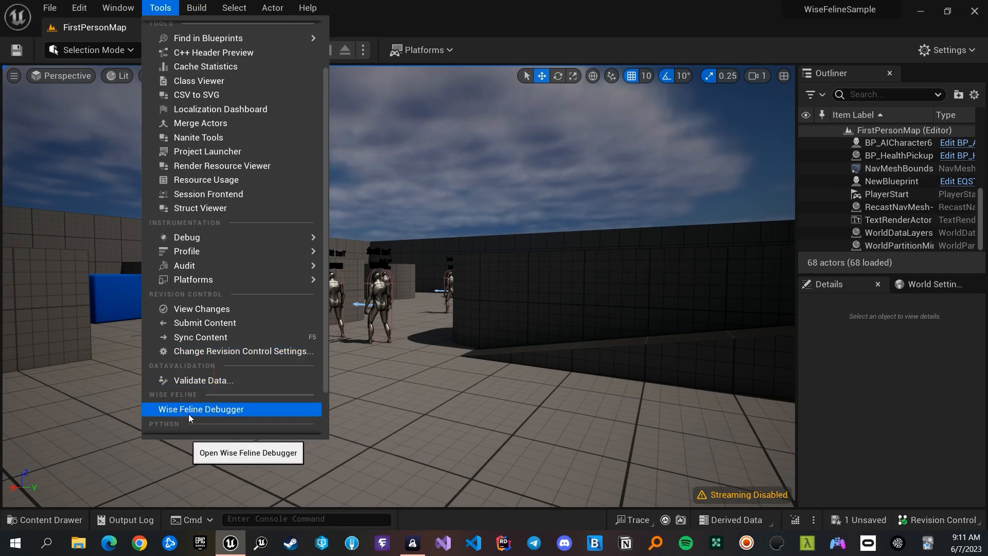
- Open the Wise Feline Debugger and watch BrainComponent's ShootTarget and MoveToTarget scores during play
click(200, 409)
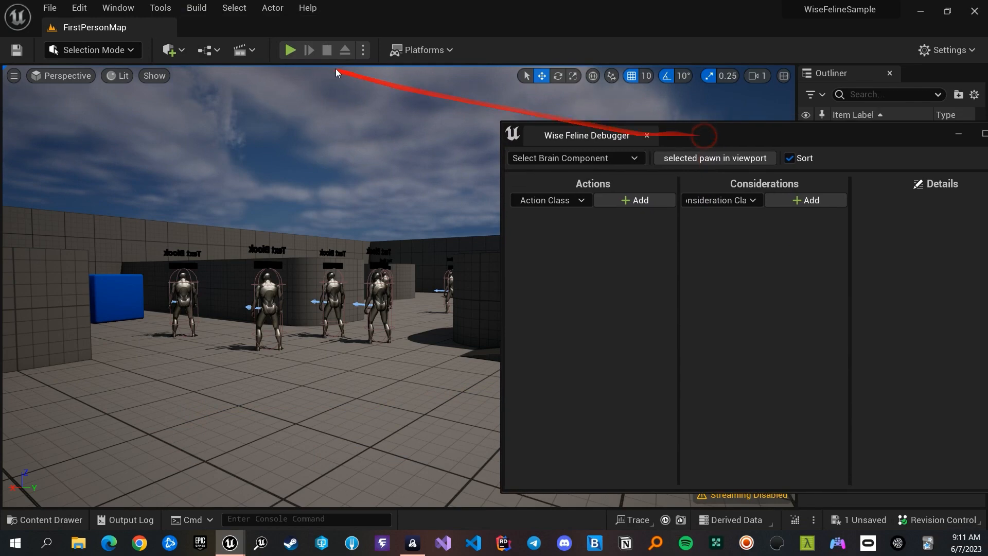
click(288, 49)
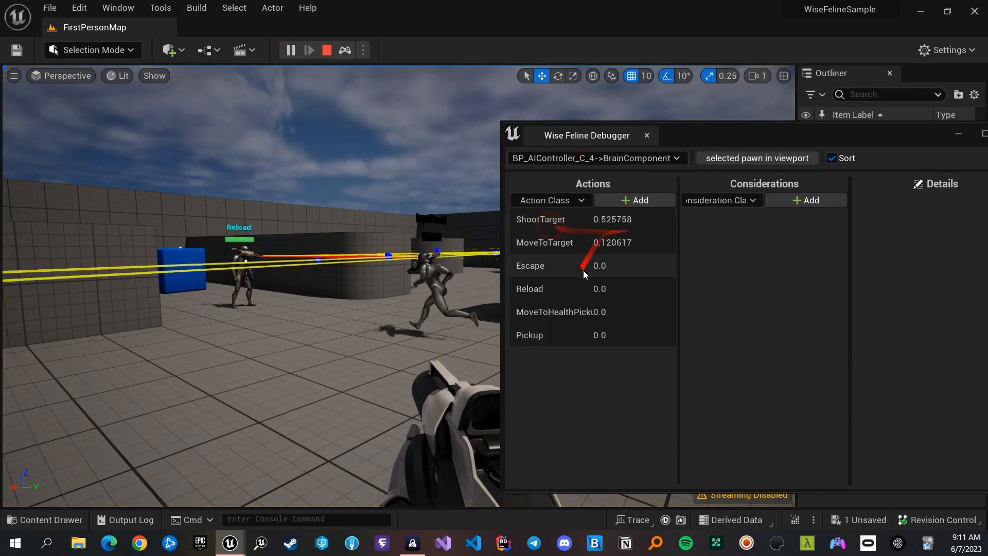
click(721, 265)
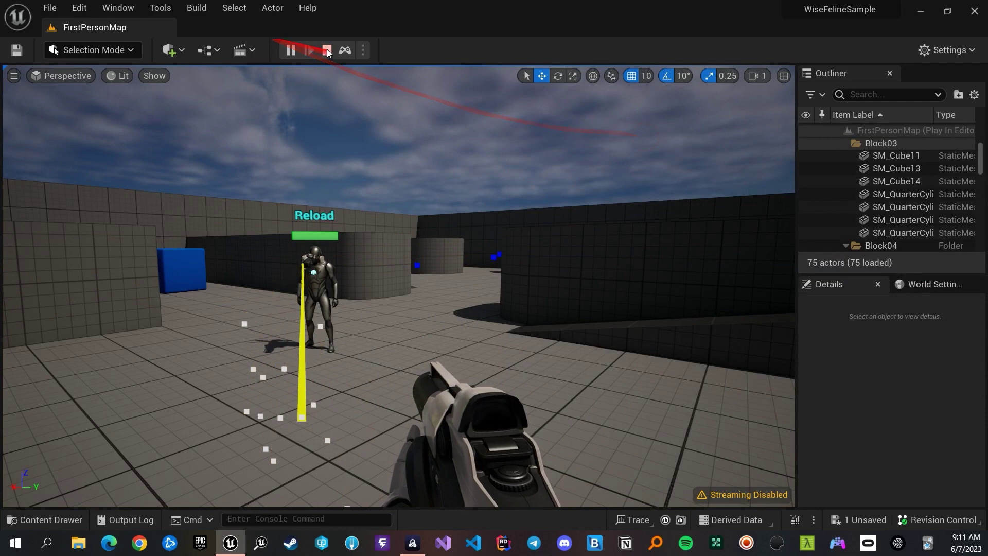
click(326, 50)
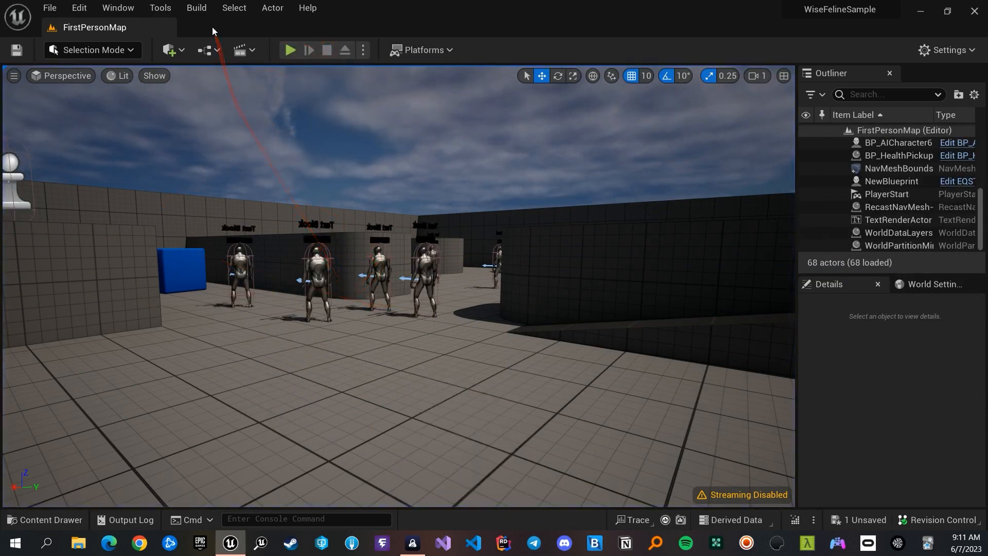
- Open the Visual Logger, record a play session, then stop play and the recording
click(159, 8)
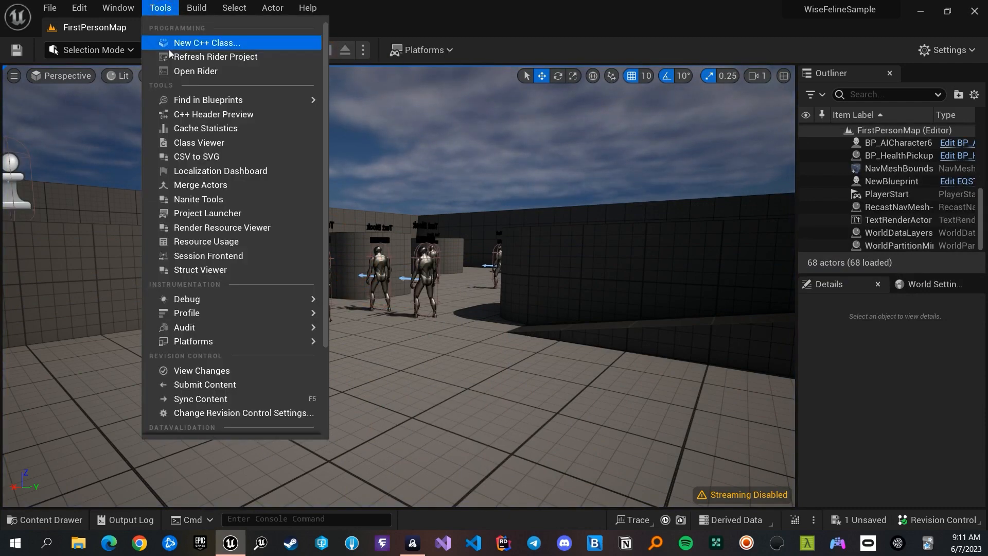
mouse_move(187, 298)
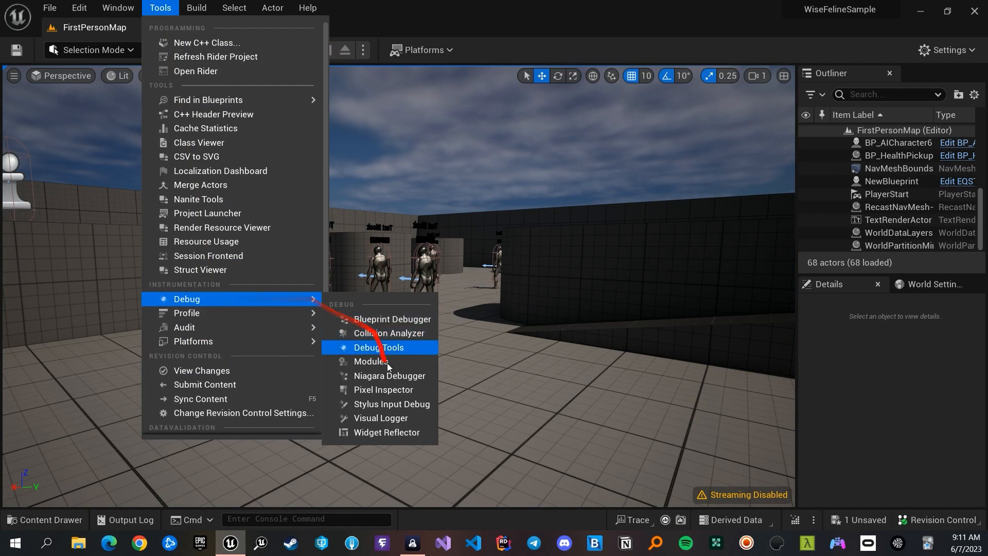
click(380, 418)
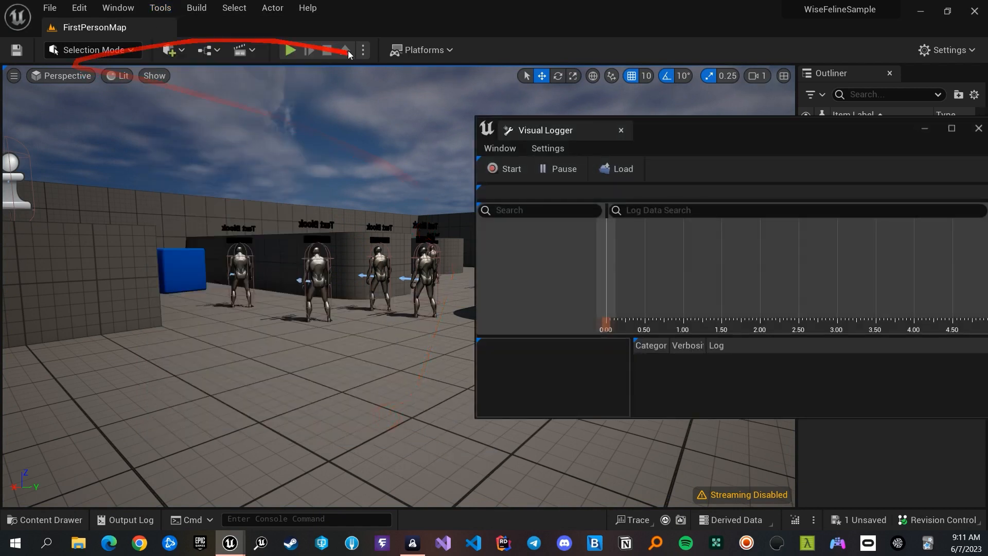
click(290, 50)
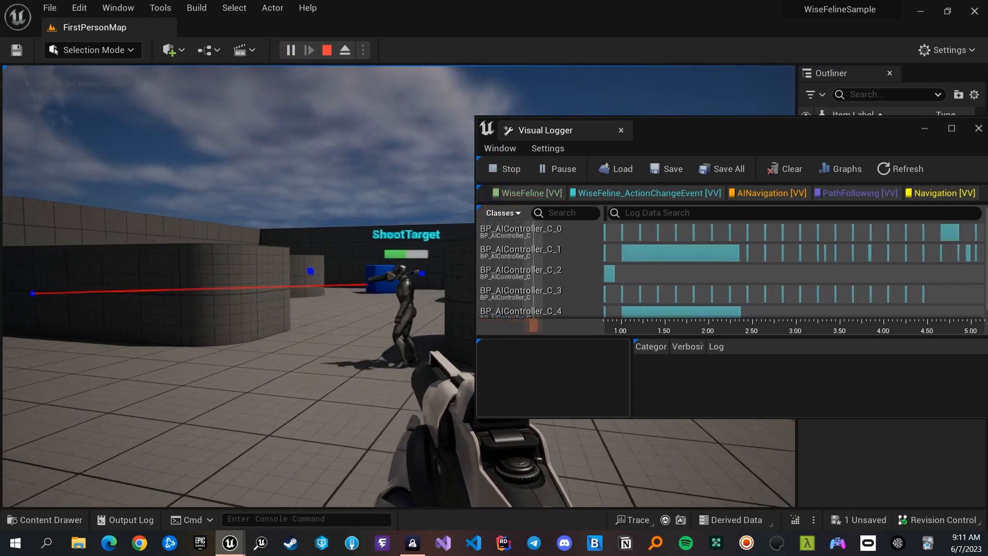
click(326, 50)
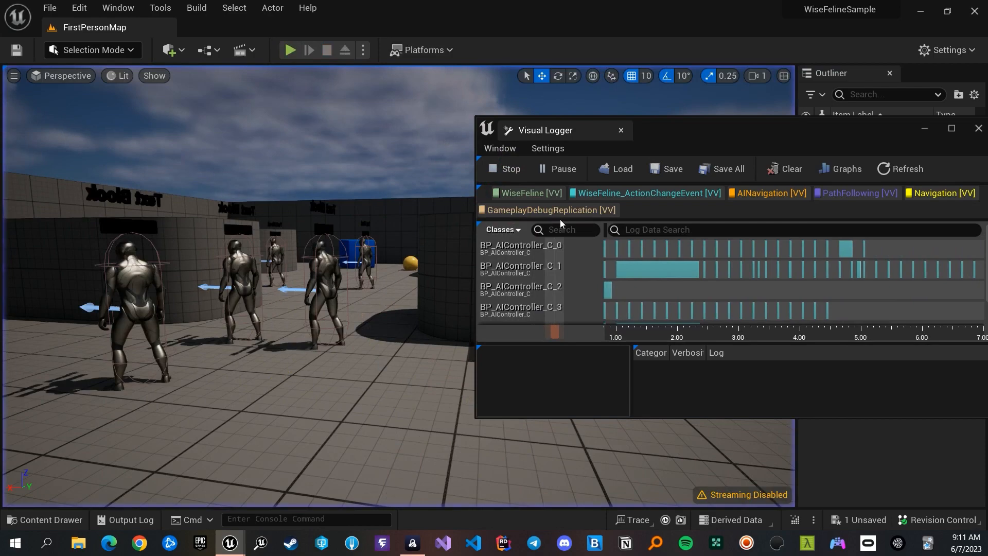
click(503, 169)
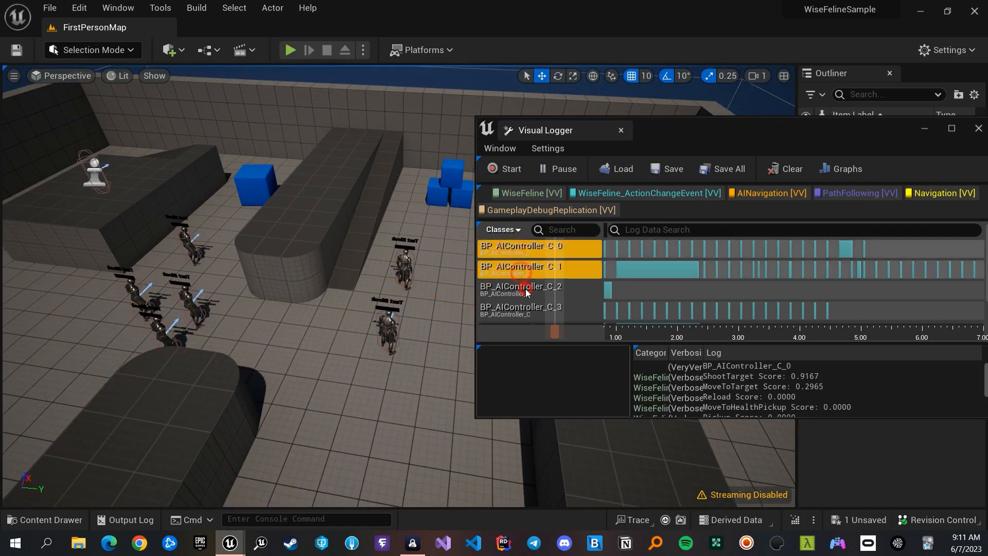
- Scrub BP_AIController_C_1's Visual Logger track to 2.85 s: ShootTarget 1.0, MoveToTarget 0.3986
click(704, 274)
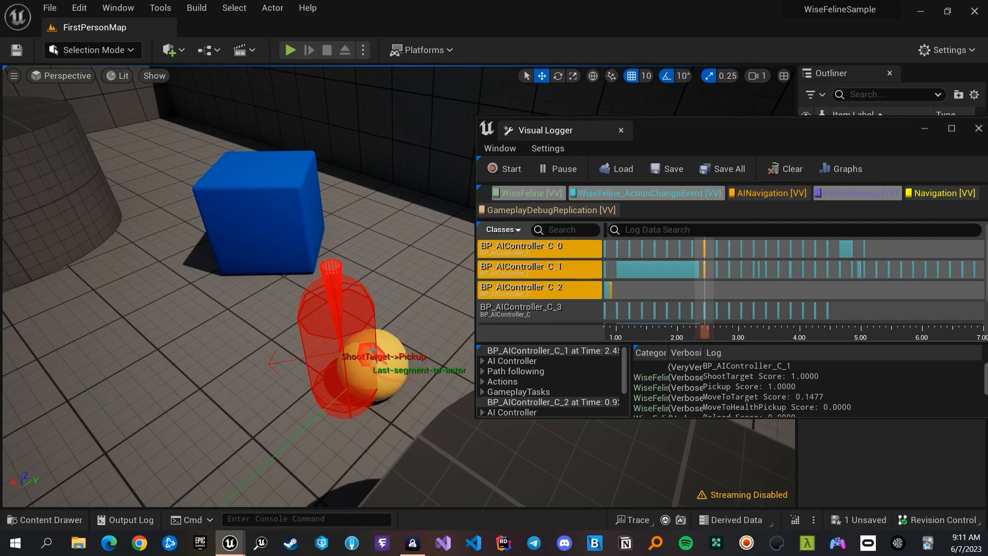
click(692, 275)
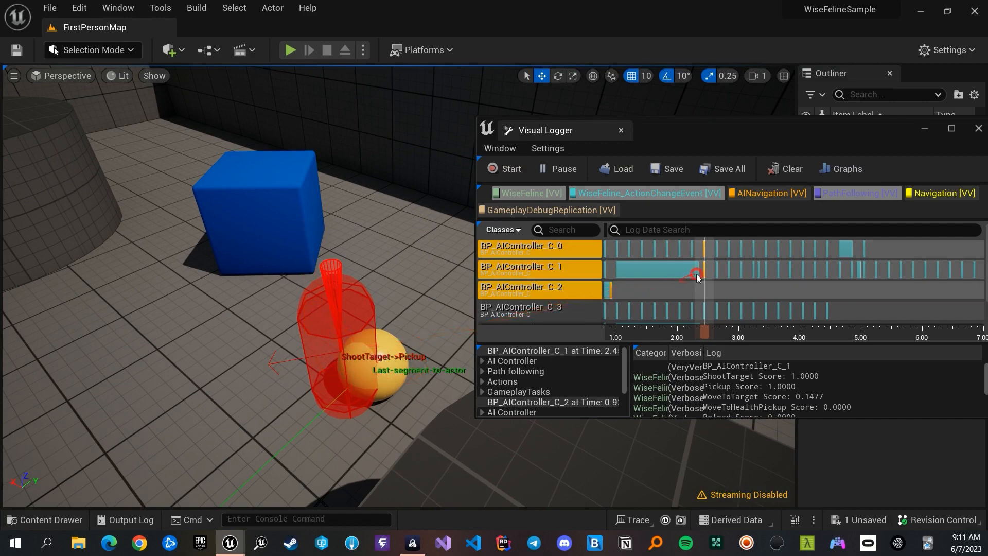
click(740, 278)
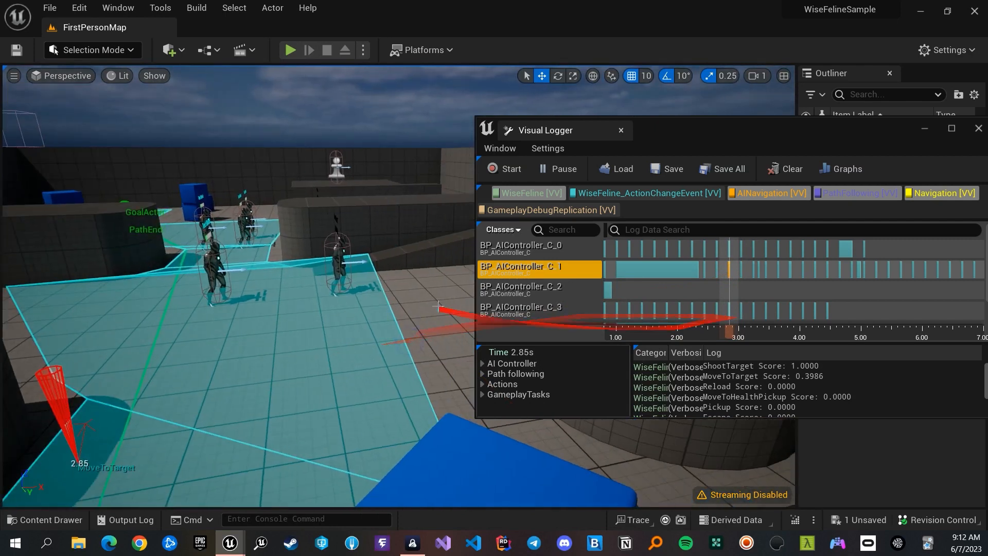
click(538, 247)
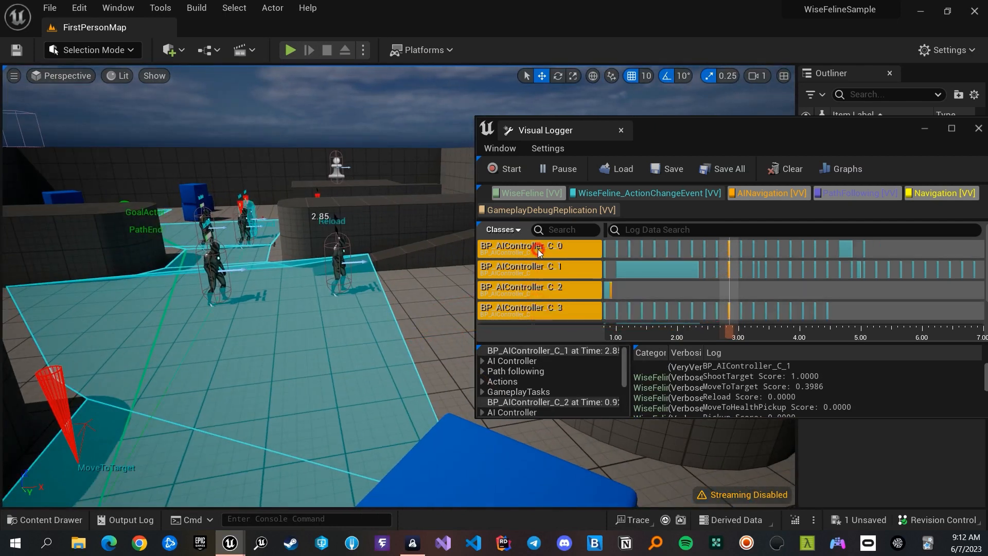
mouse_move(692, 296)
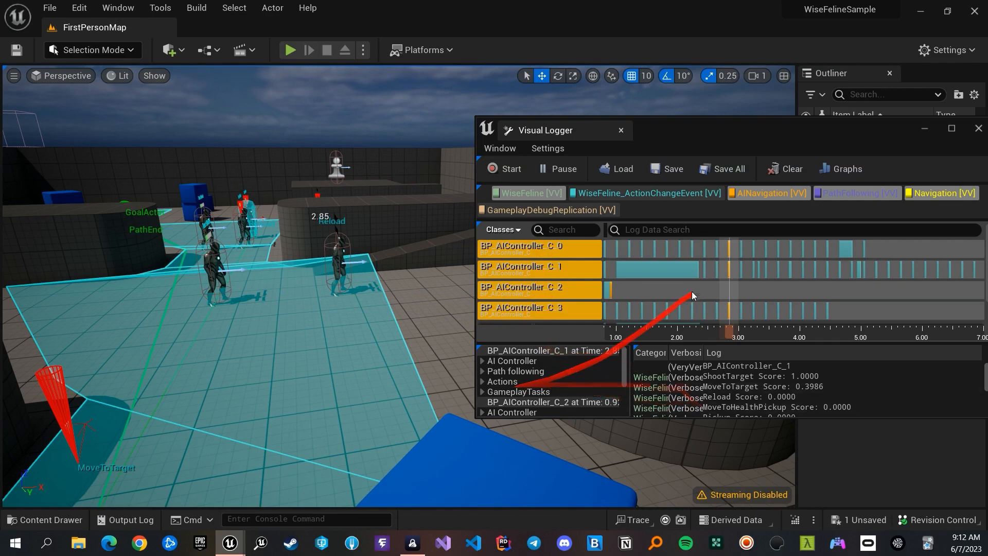
click(538, 268)
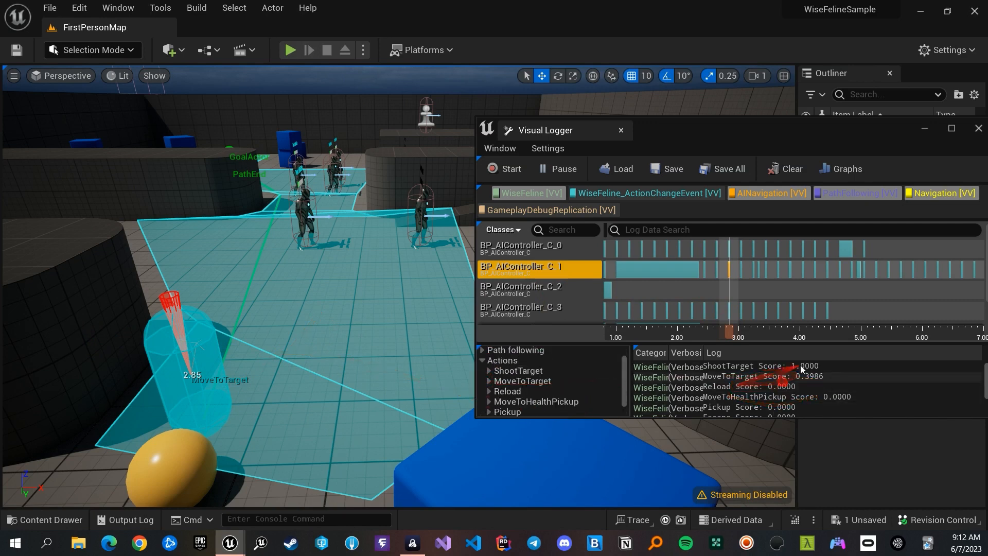
- Expand ShootTarget's MyHealth consideration (0.7 at health 70), then close the Visual Logger
click(487, 370)
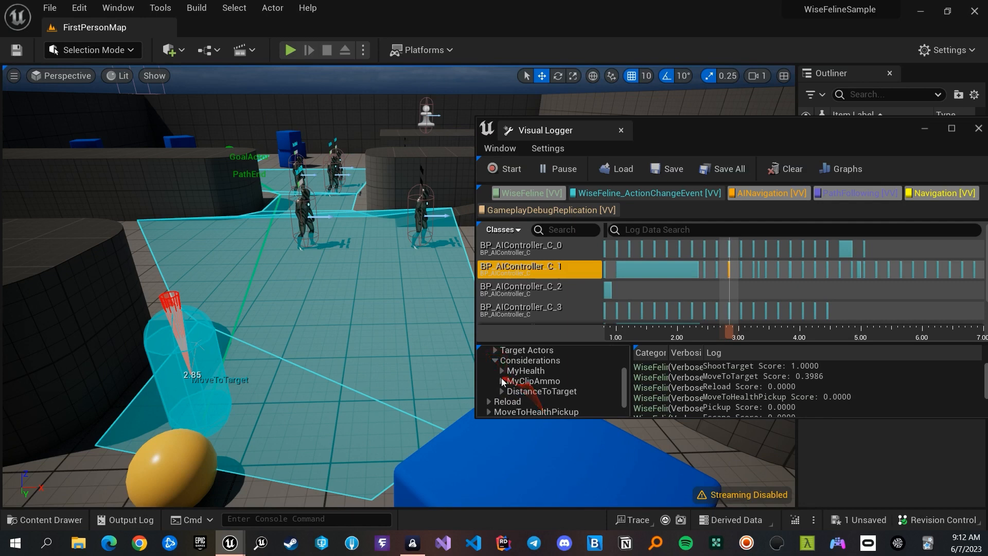
click(503, 371)
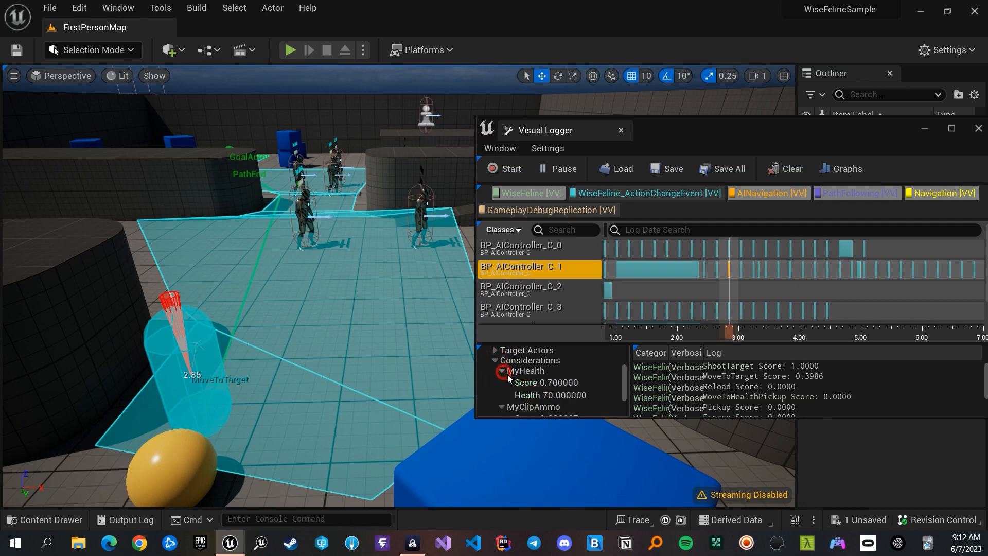
mouse_move(558, 385)
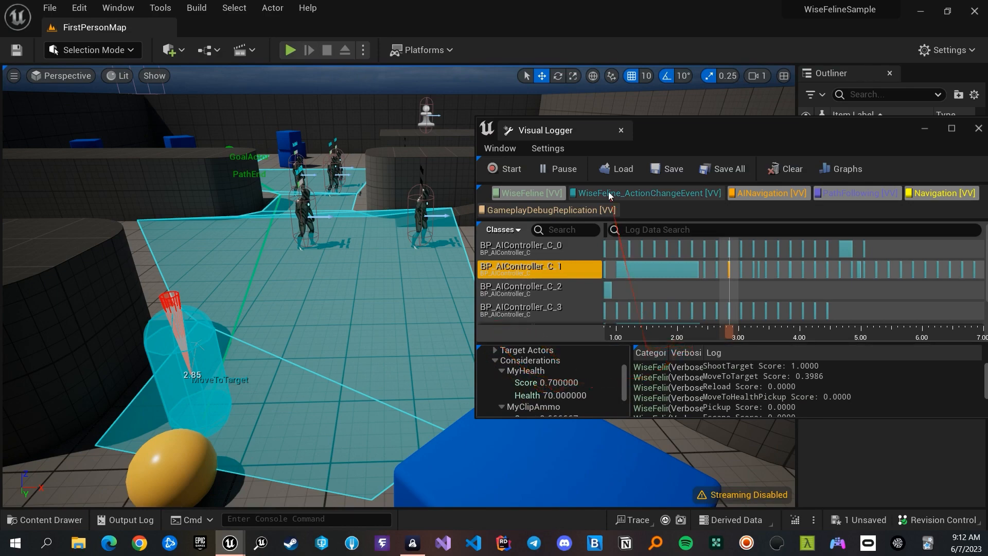
click(620, 131)
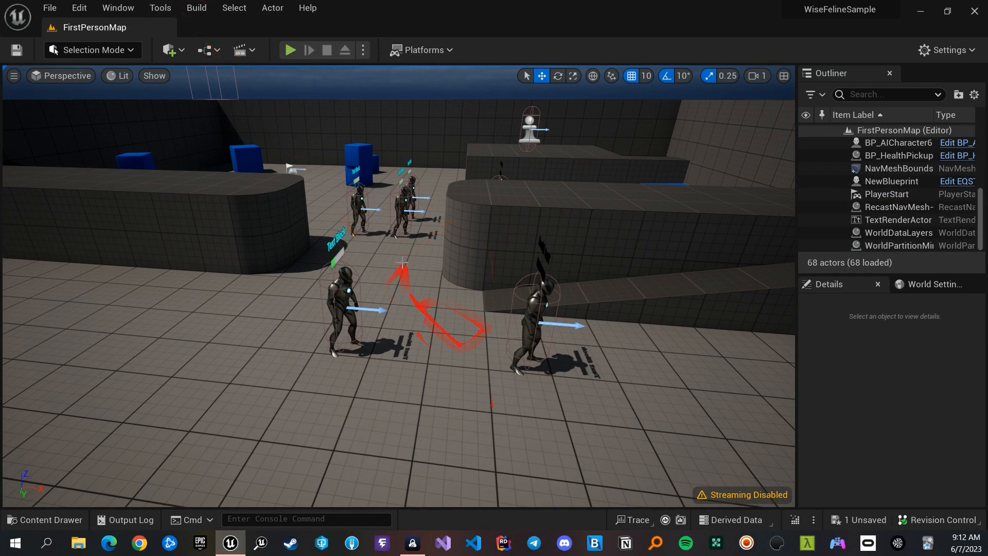
- Open the Plugins browser from the Edit menu and search for 'wise'
click(78, 8)
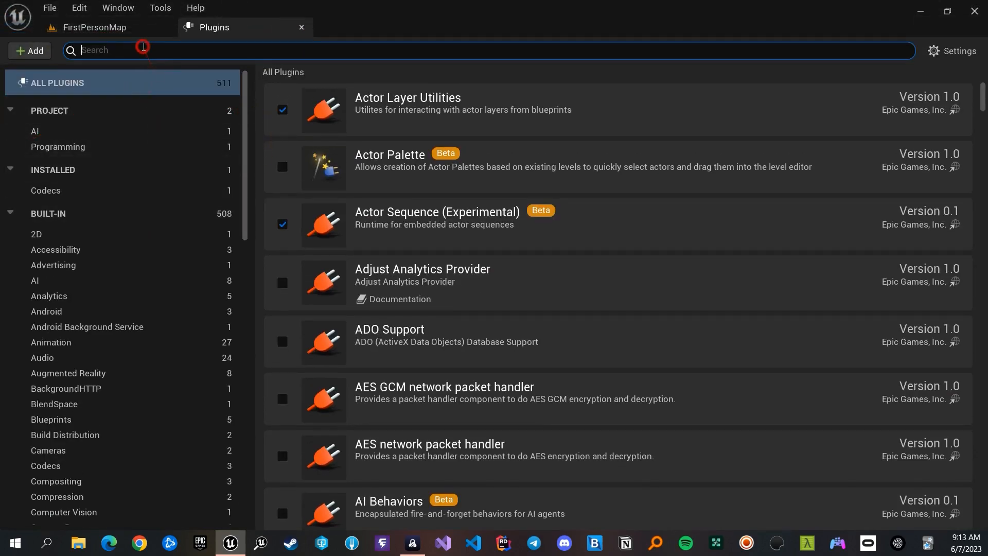
text(wisefe)
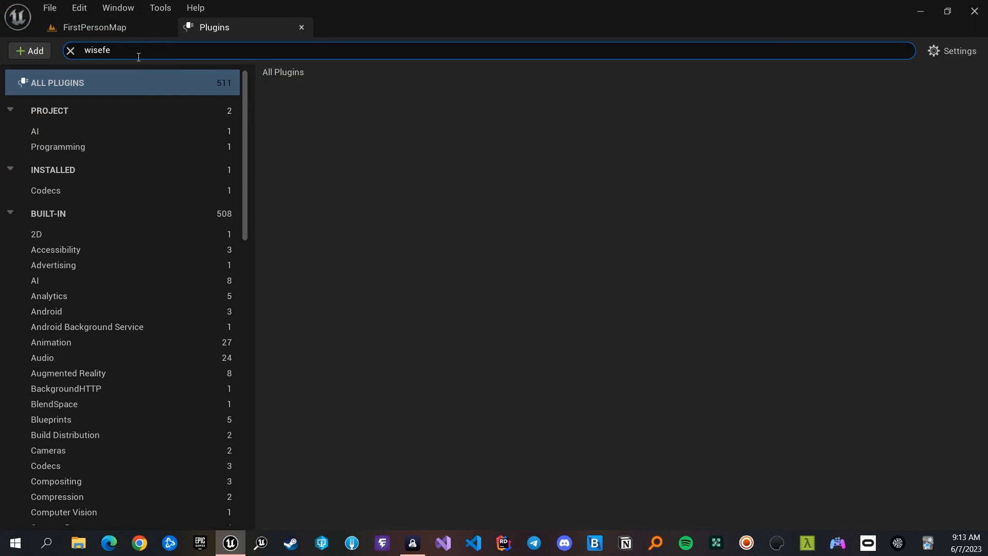
key(BackSpace)
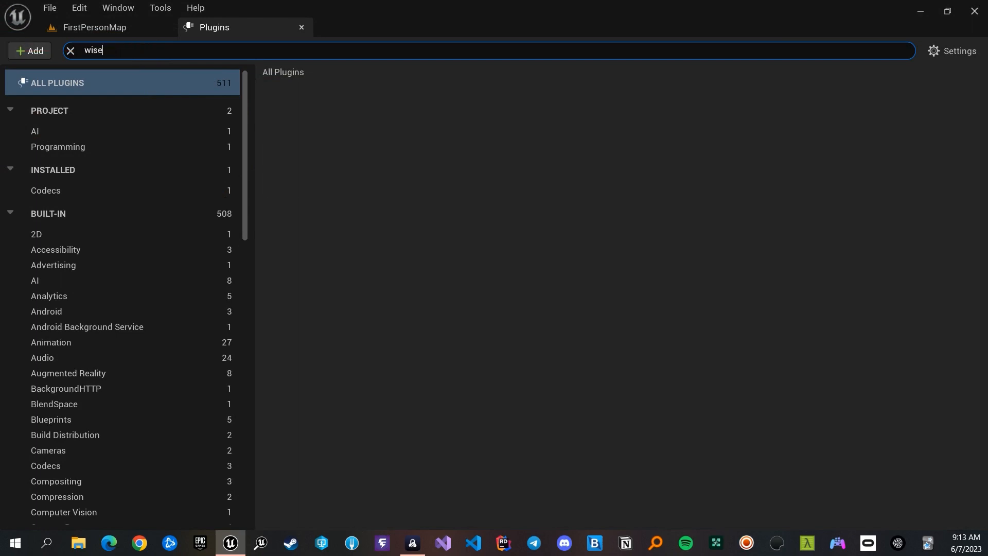